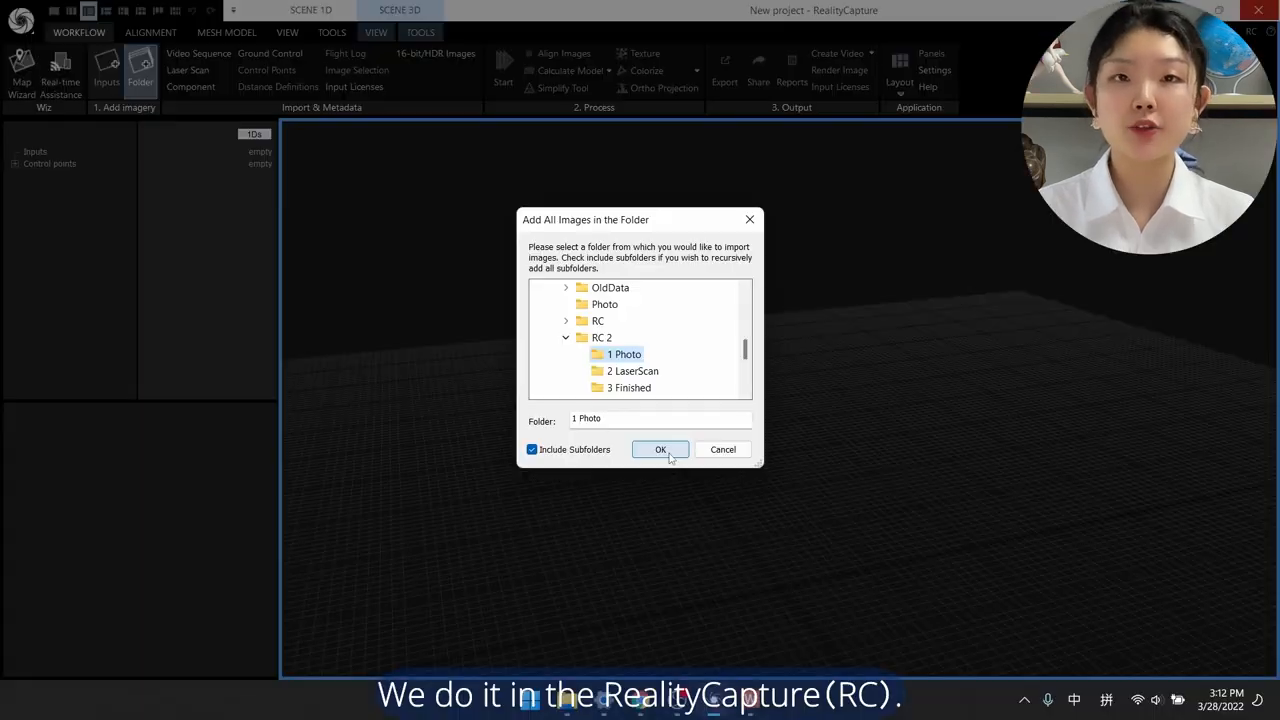
Import the 191 photos from the 1 Photo folder and align them into a sparse point cloud
left_click(660, 449)
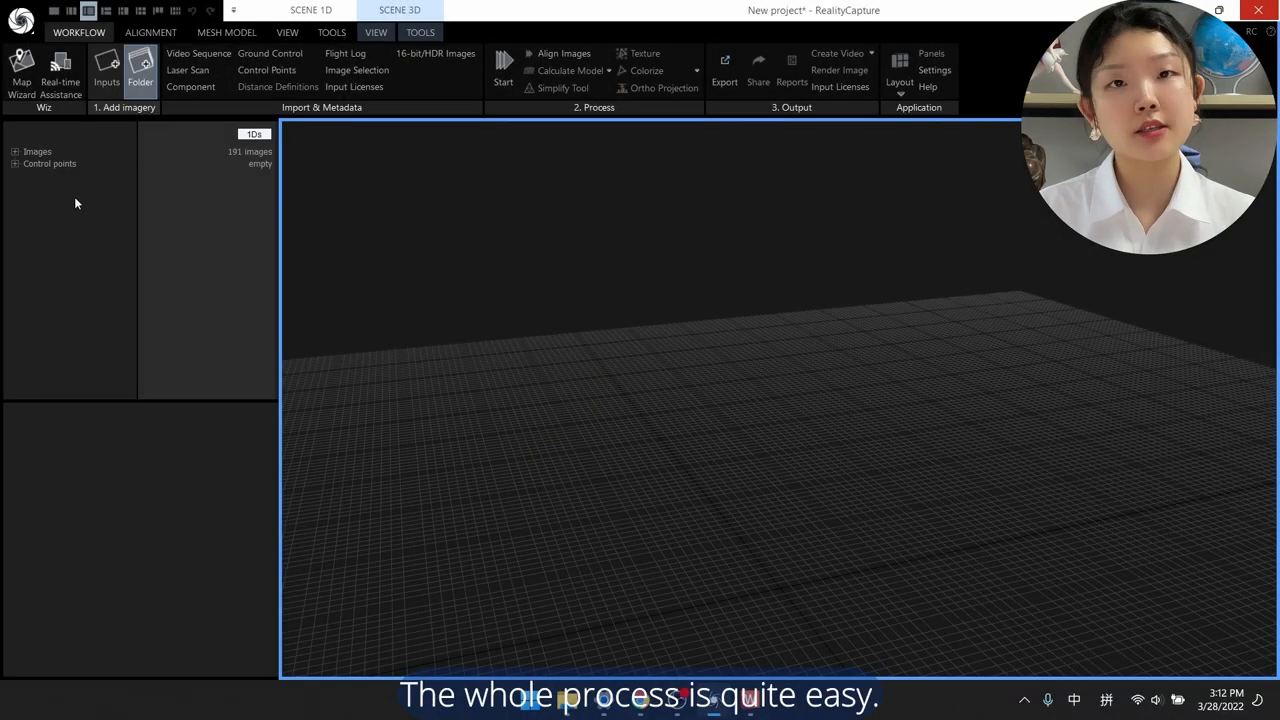
left_click(15, 151)
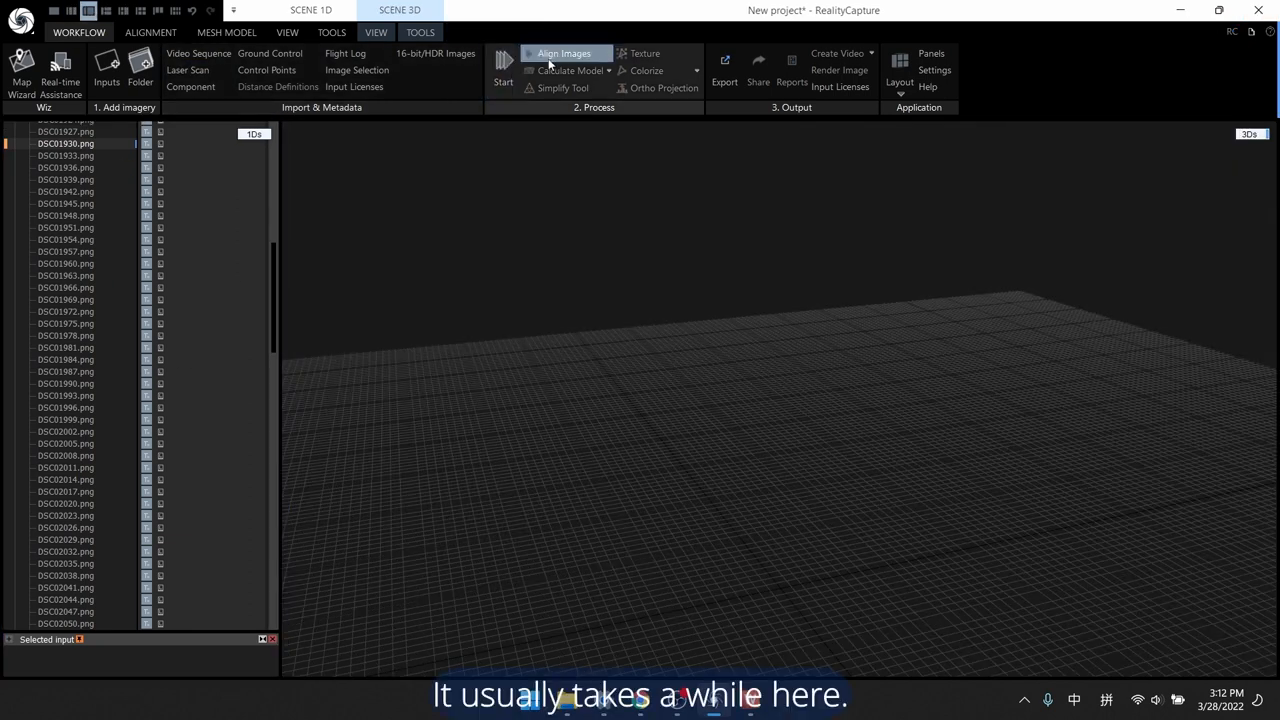
left_click(563, 53)
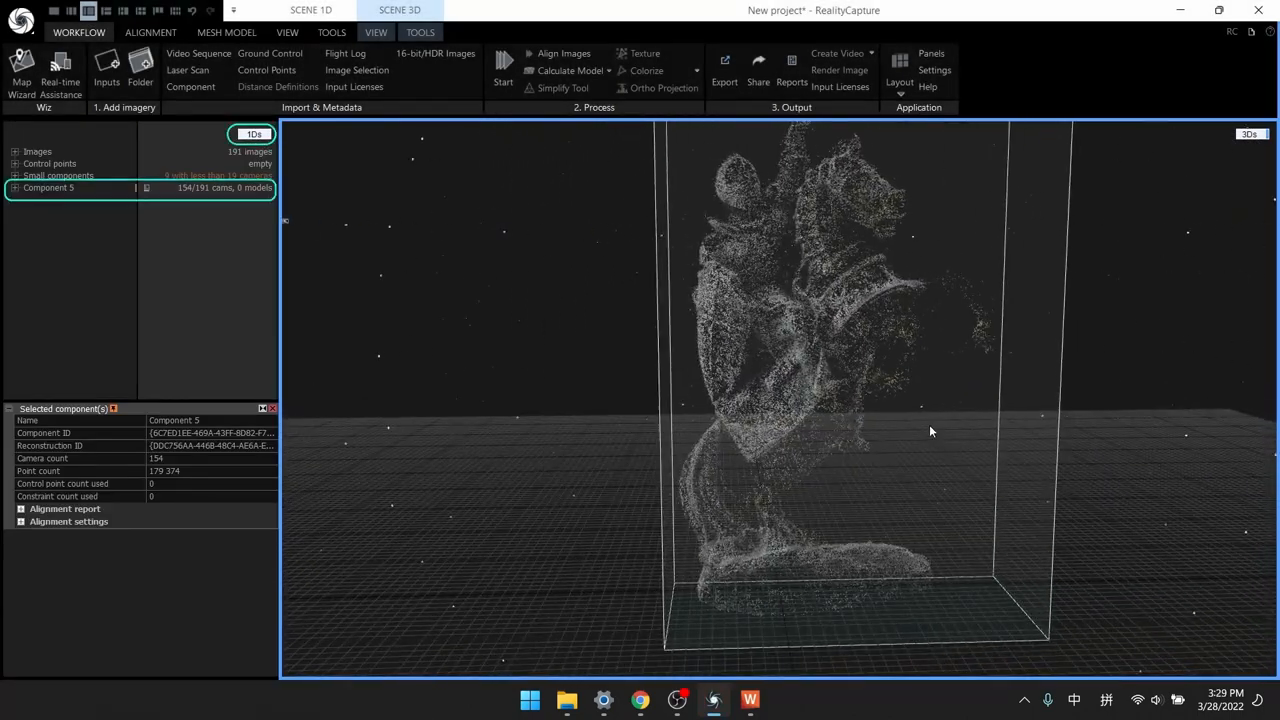
Start calculating a mesh of the knight from the point cloud at the chosen quality level
left_click_drag(930, 431, 793, 501)
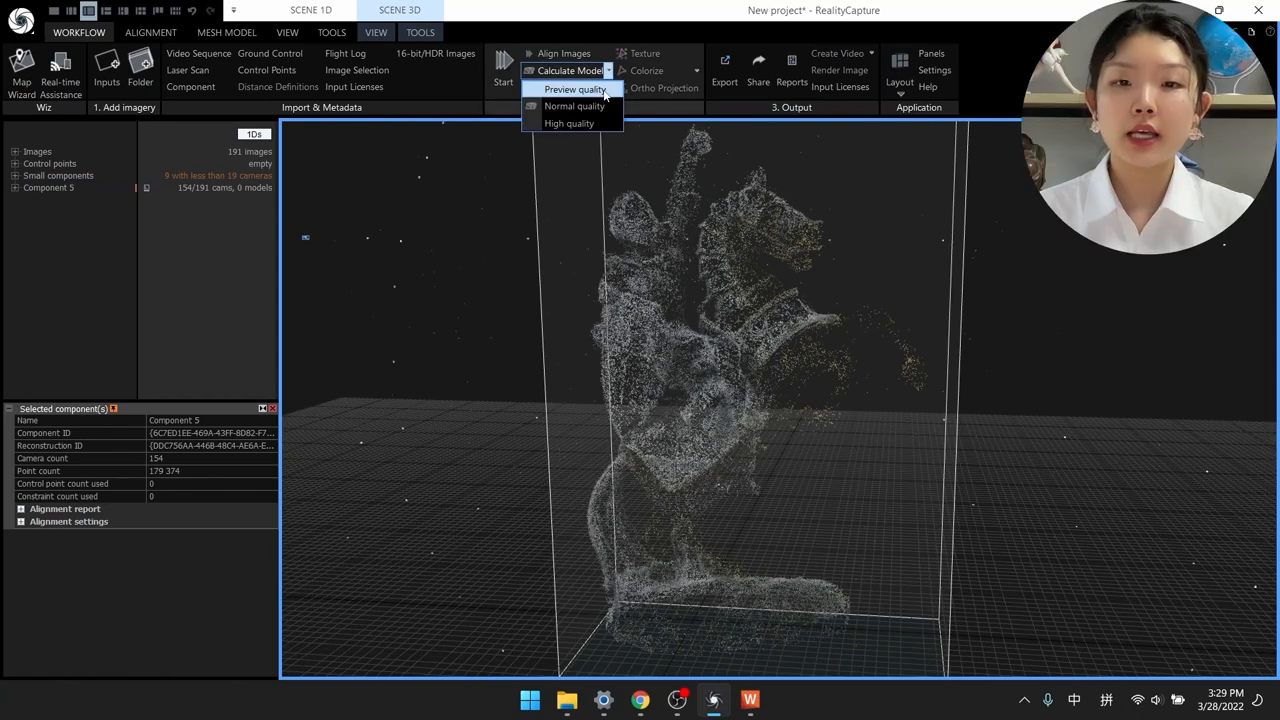
left_click(575, 89)
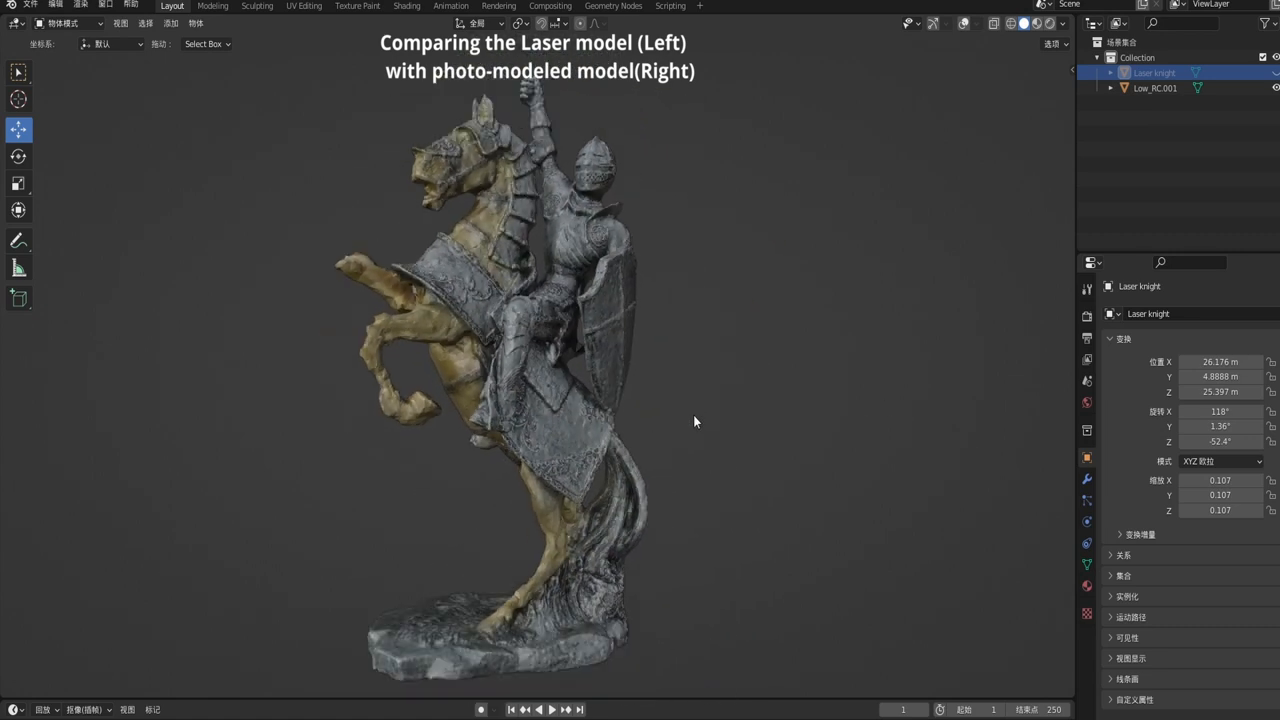
View the Laser knight and Low_RC.001 meshes together in the Blender viewport
left_click(1039, 23)
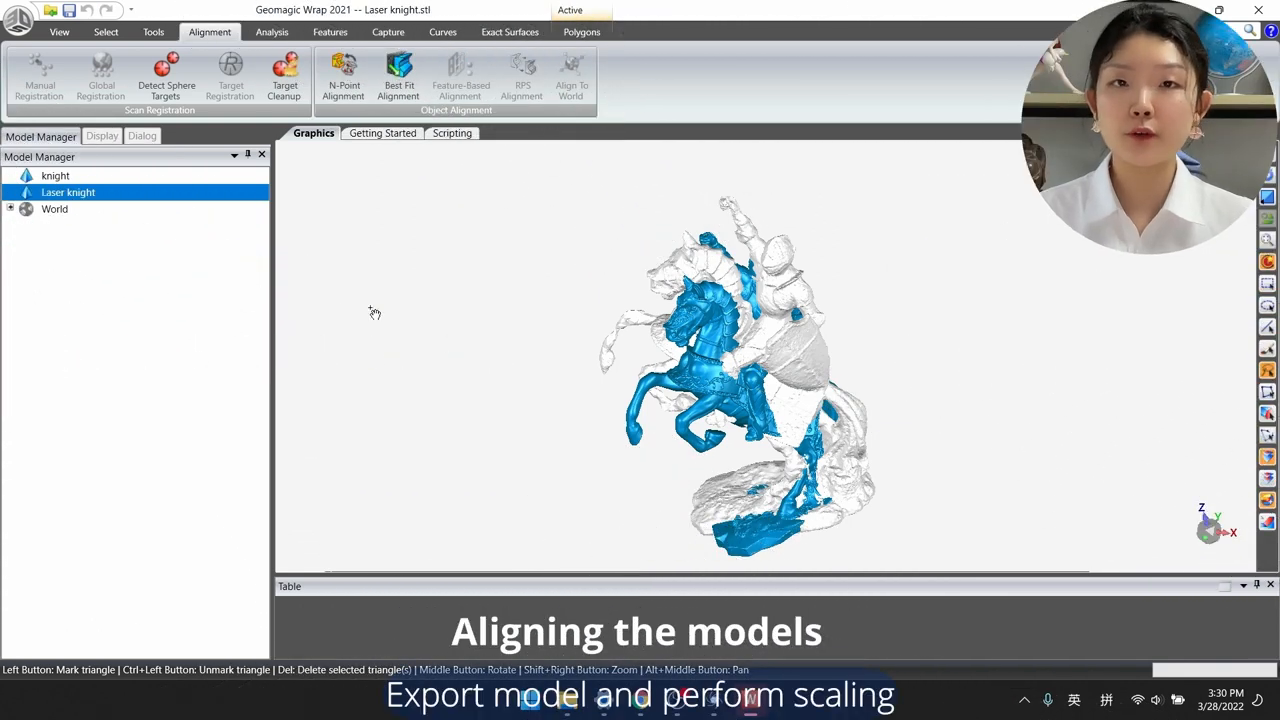
Best-fit align the Laser knight onto the photo-modeled knight reference and accept the result
left_click(55, 175)
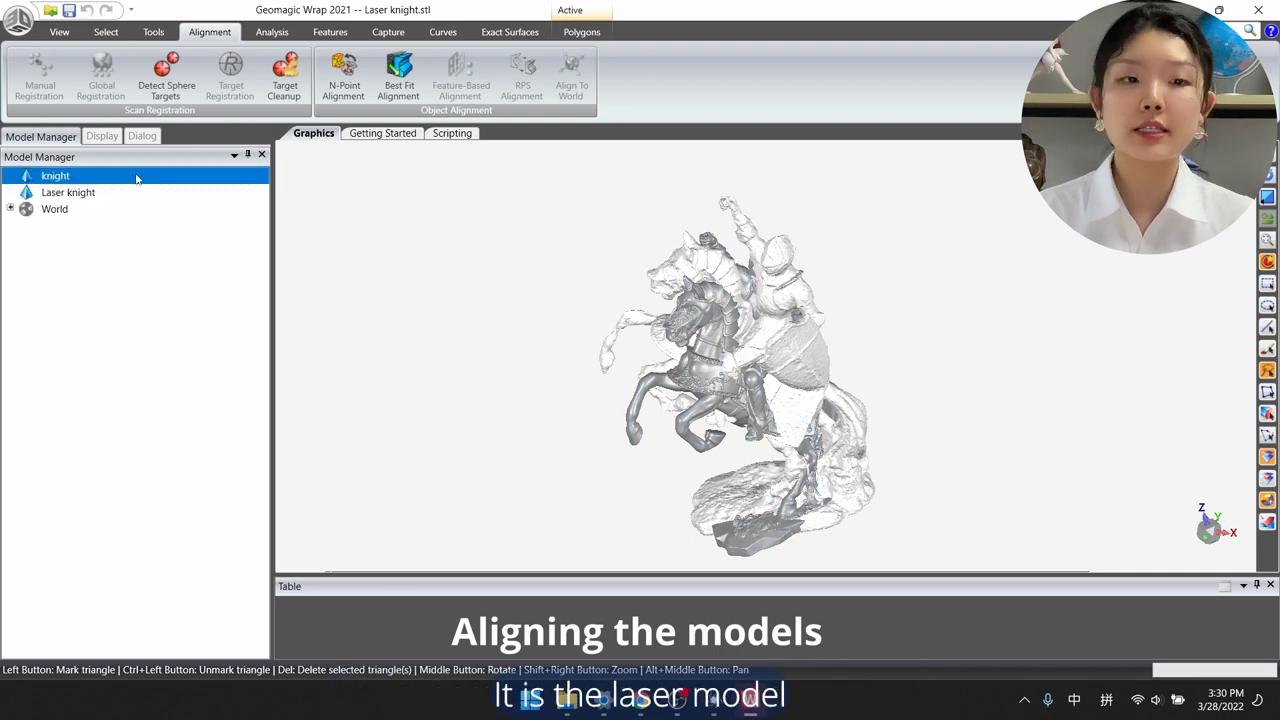
mouse_move(330, 32)
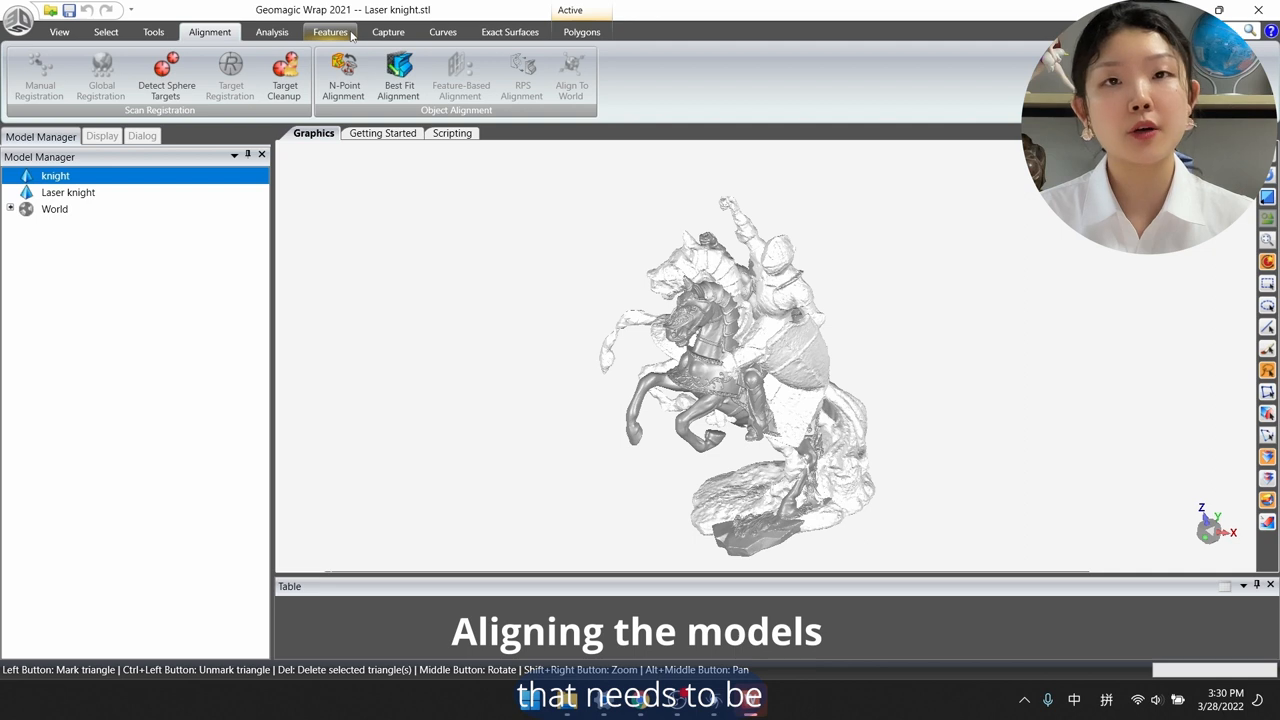
left_click(398, 75)
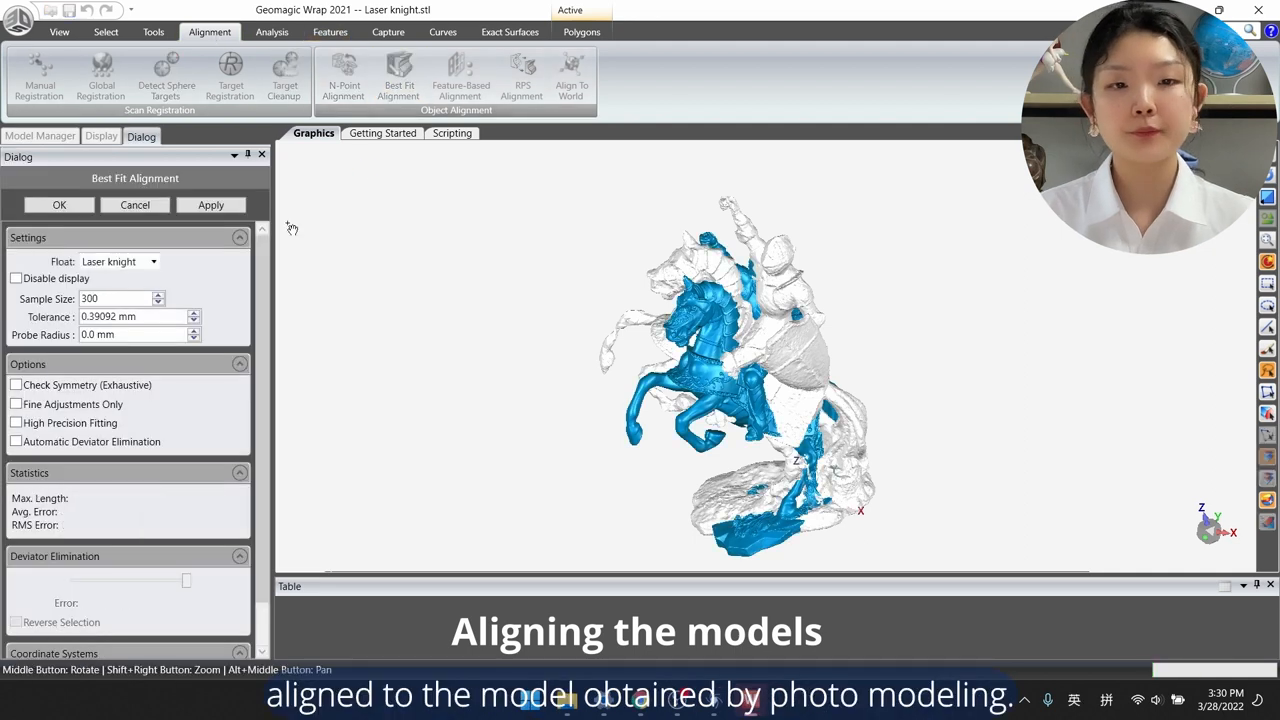
left_click(210, 205)
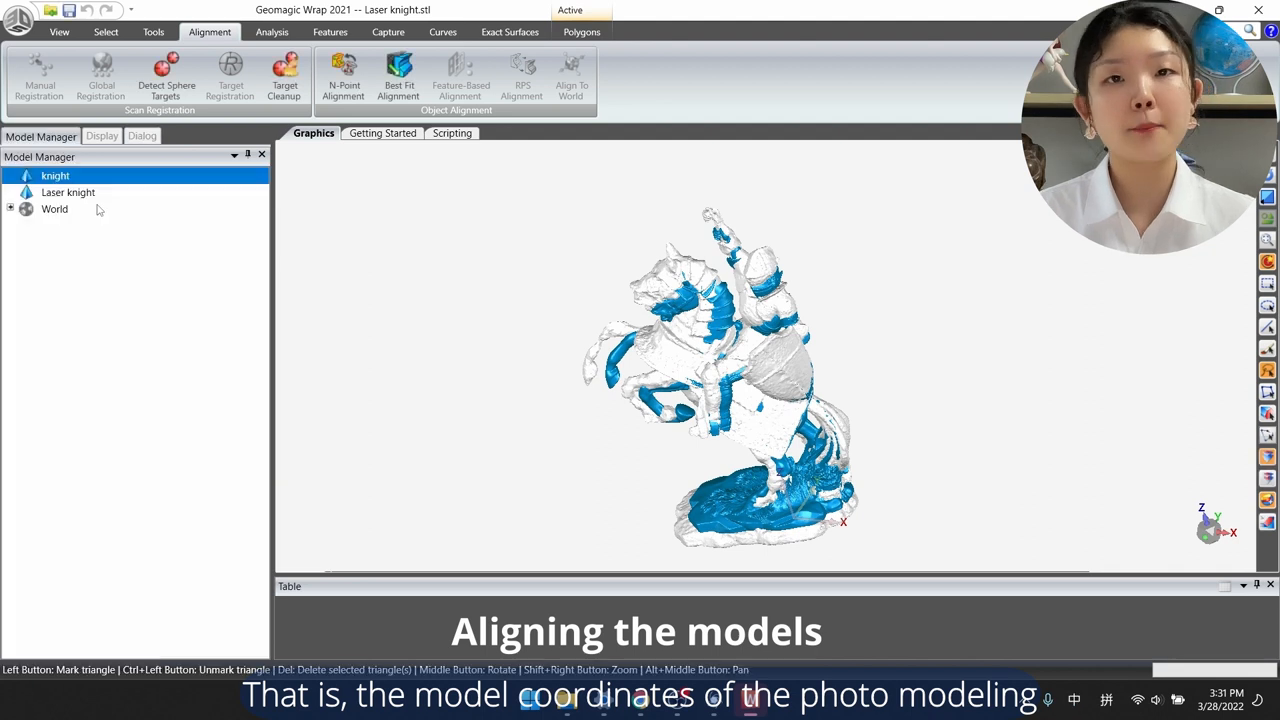
left_click(166, 75)
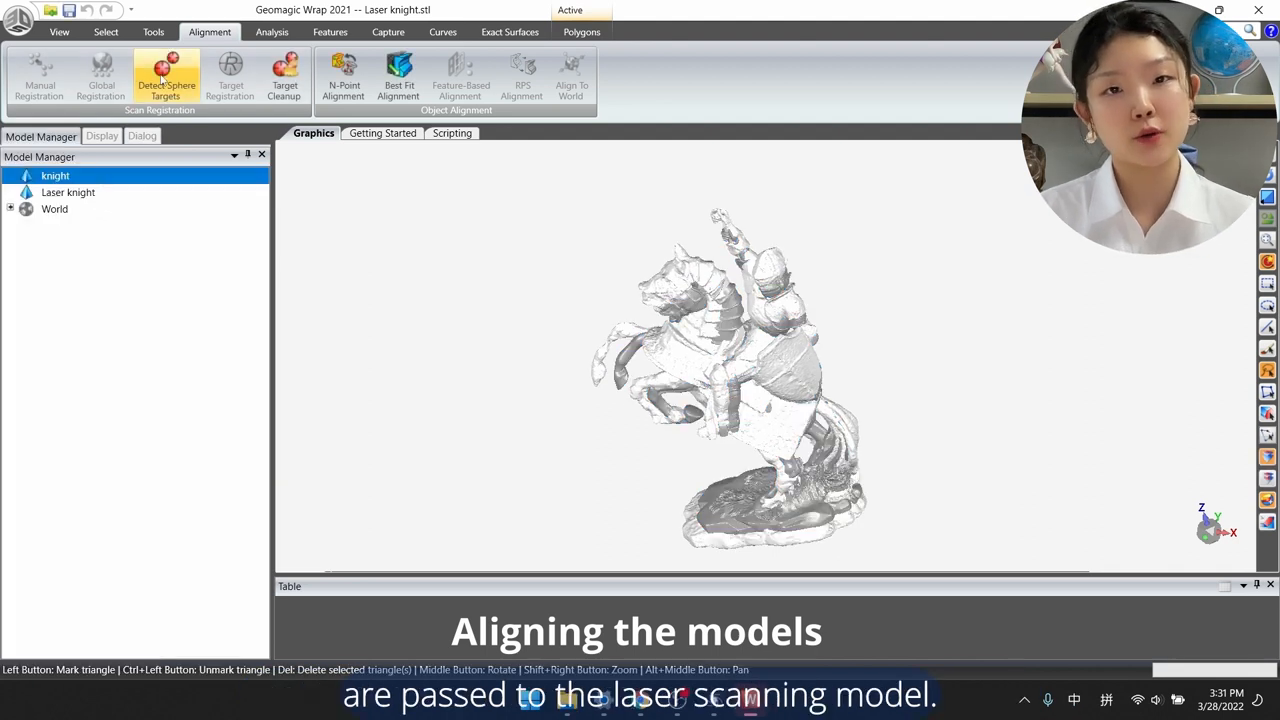
Scale the Laser knight by factor 1.15 so it roughly matches the photo-modeled mesh
left_click(153, 31)
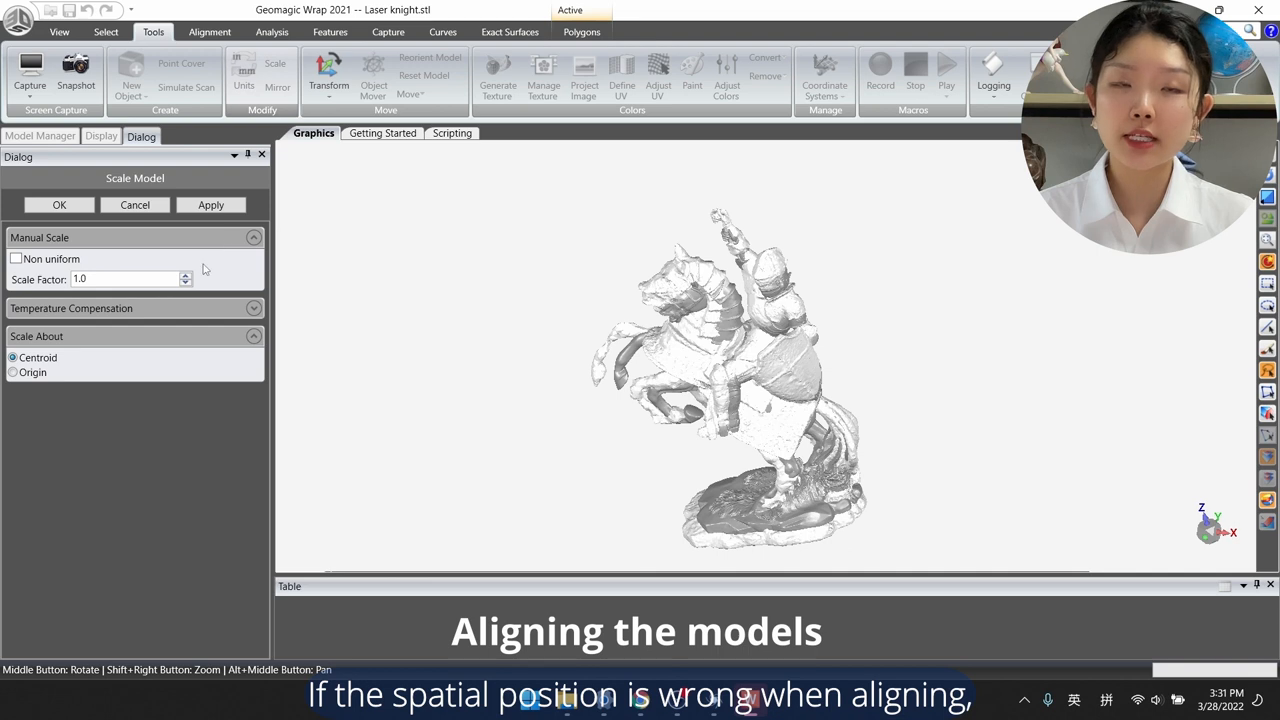
left_click(185, 275)
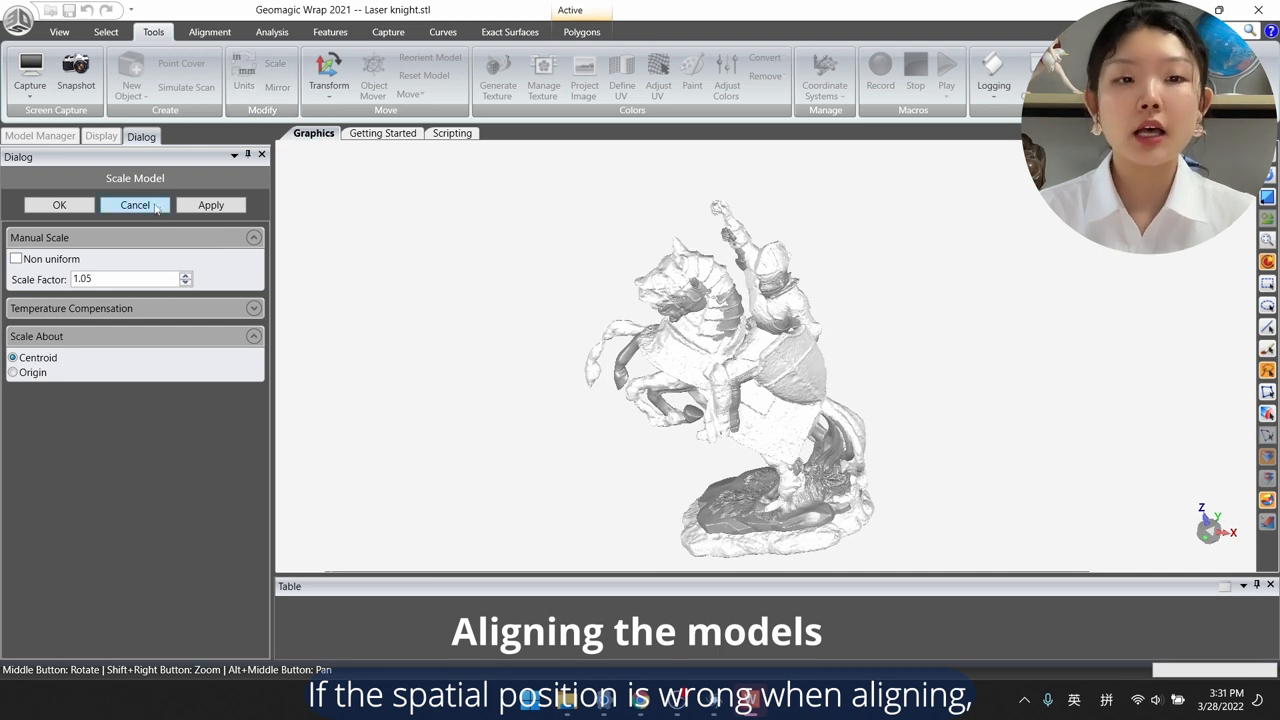
left_click(135, 204)
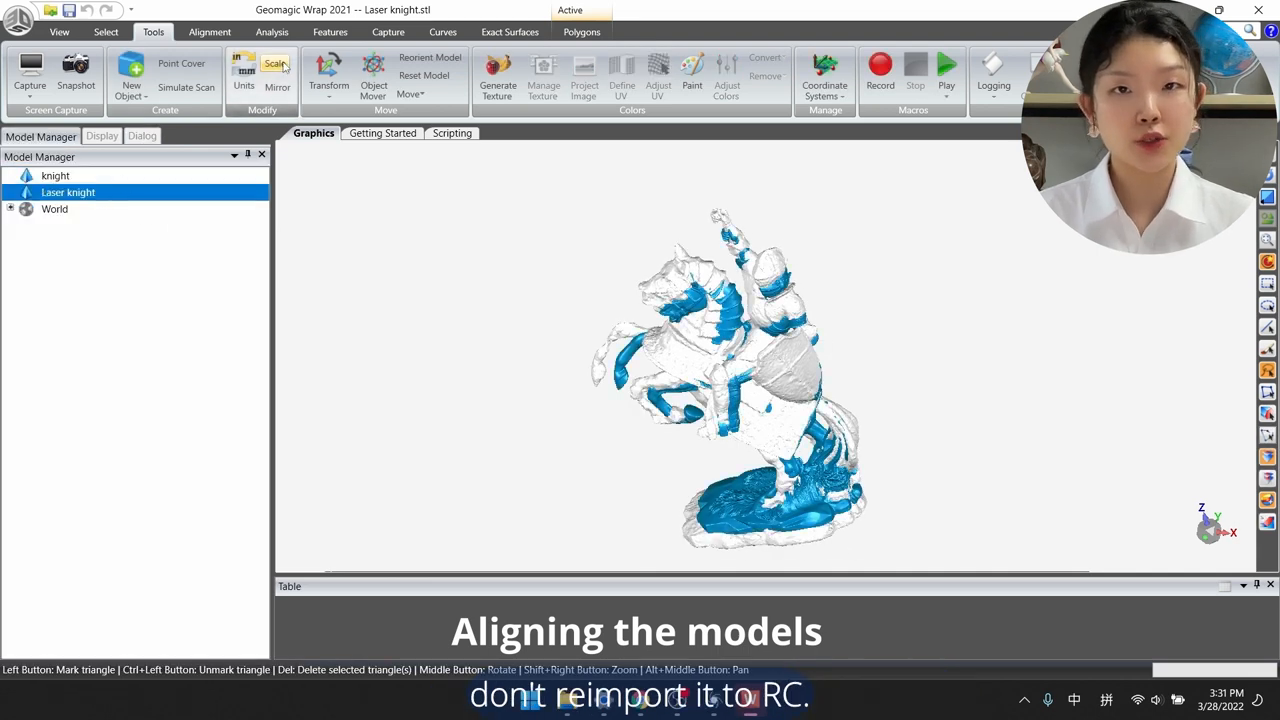
left_click(274, 64)
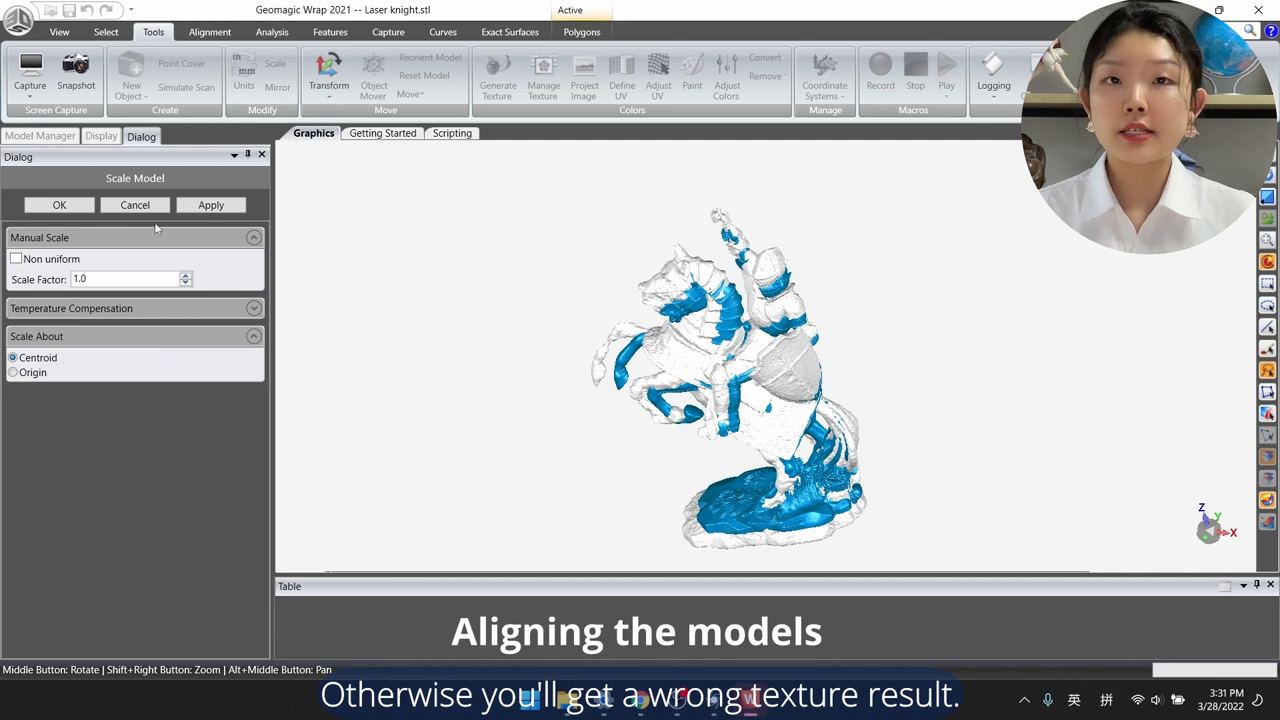
left_click(185, 275)
type("1.15")
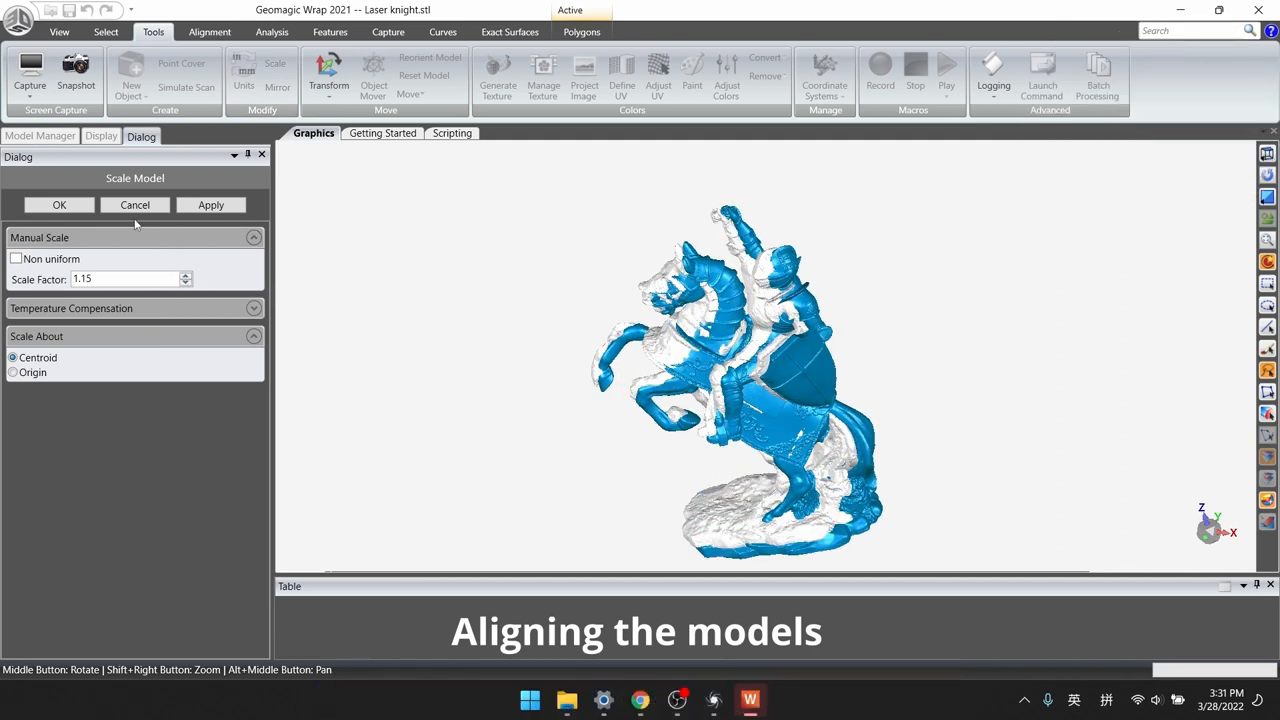
left_click(58, 204)
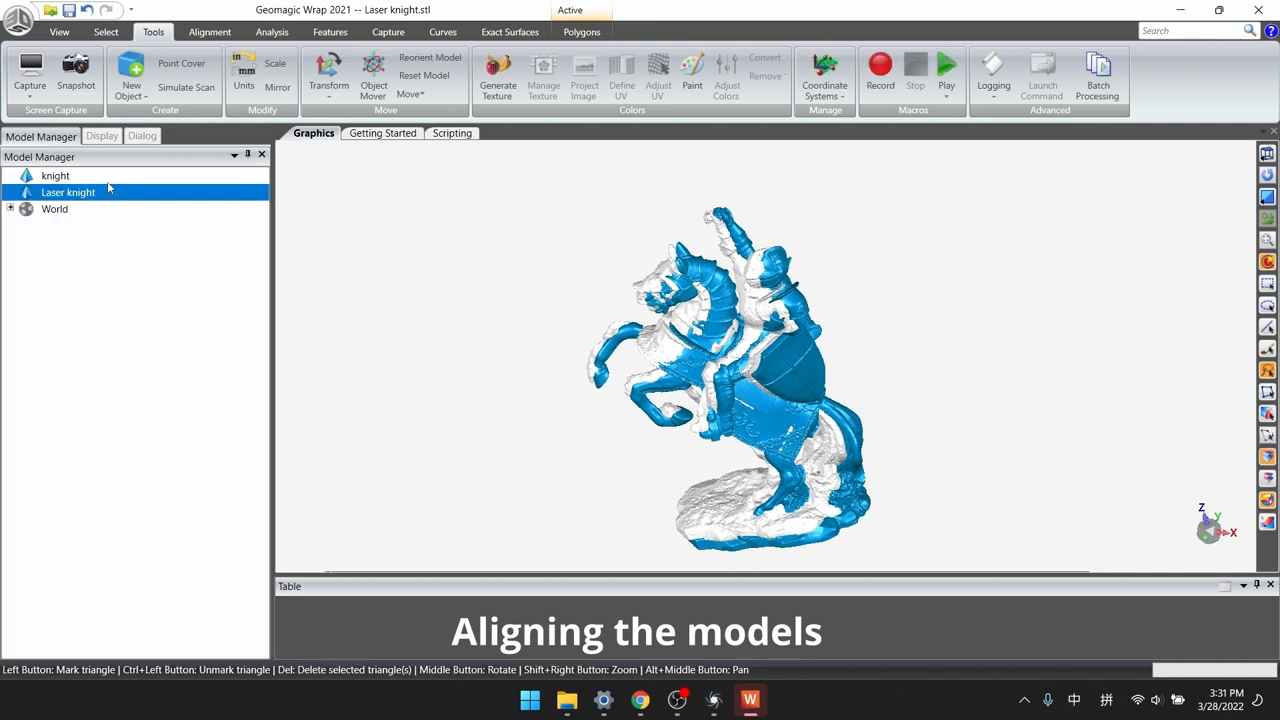
left_click(209, 31)
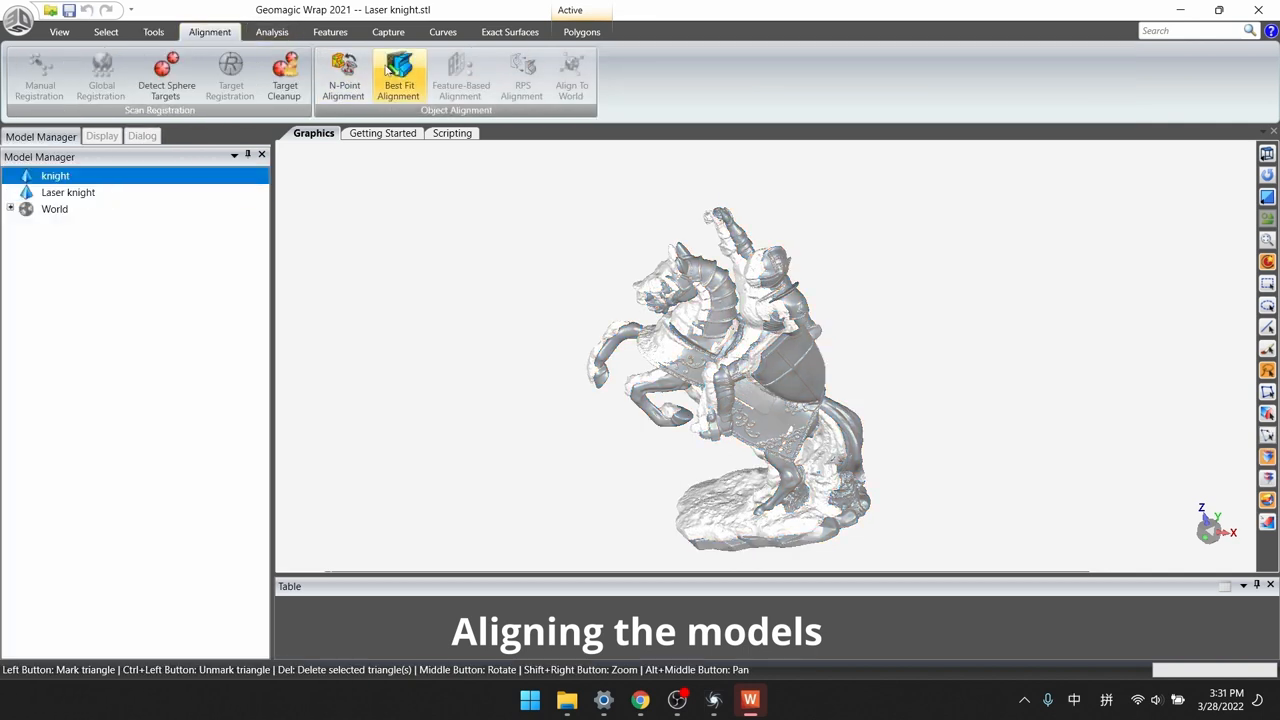
Rerun the best-fit alignment to tighten the overlap of the two knight meshes
left_click(398, 76)
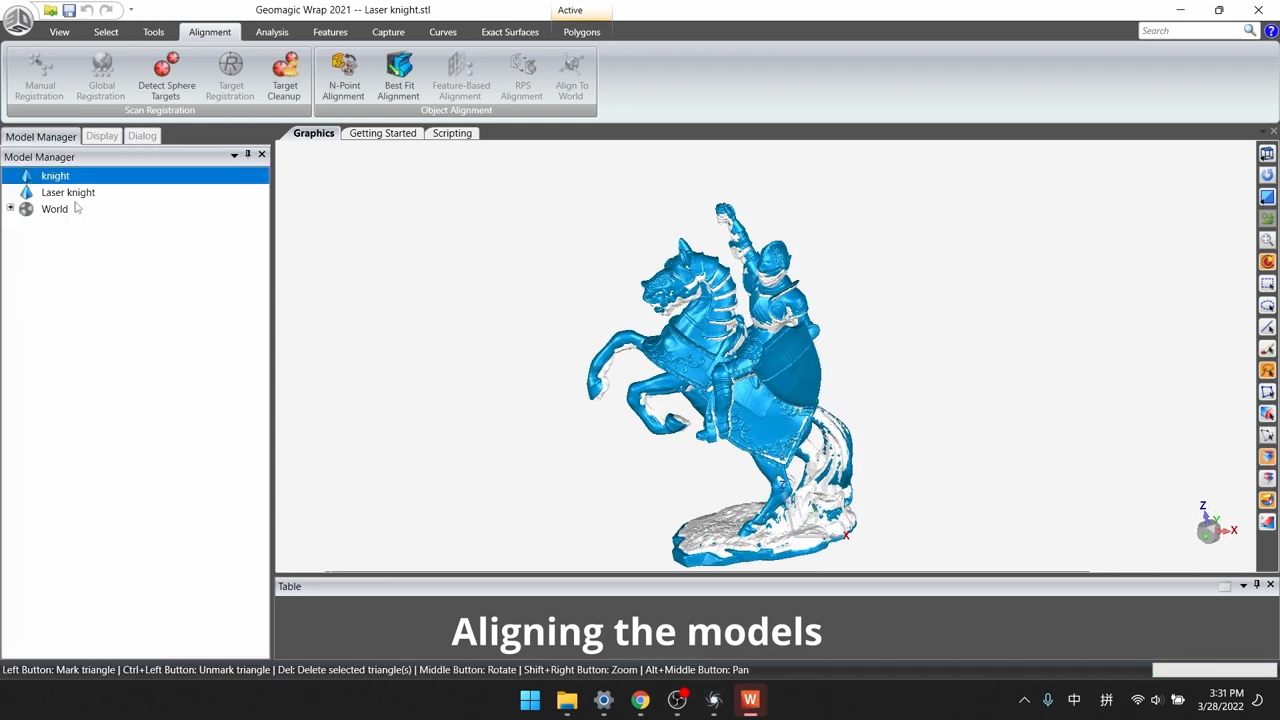
left_click(152, 31)
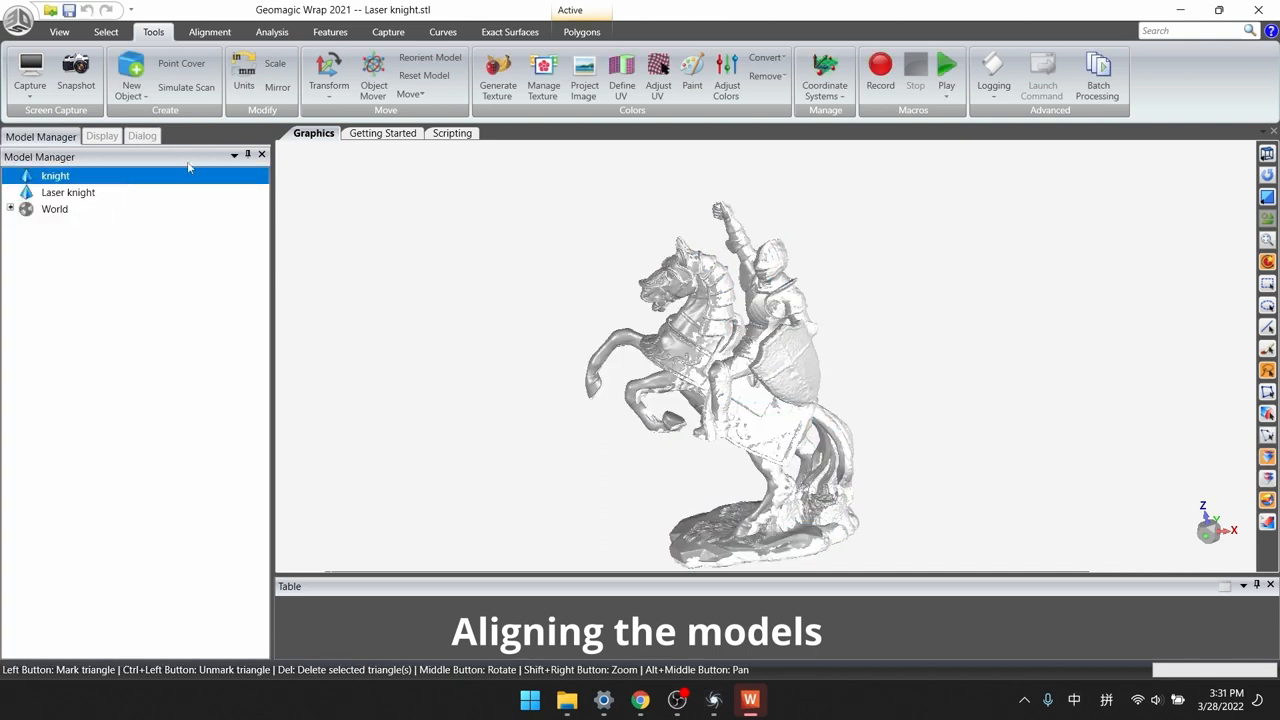
left_click(209, 31)
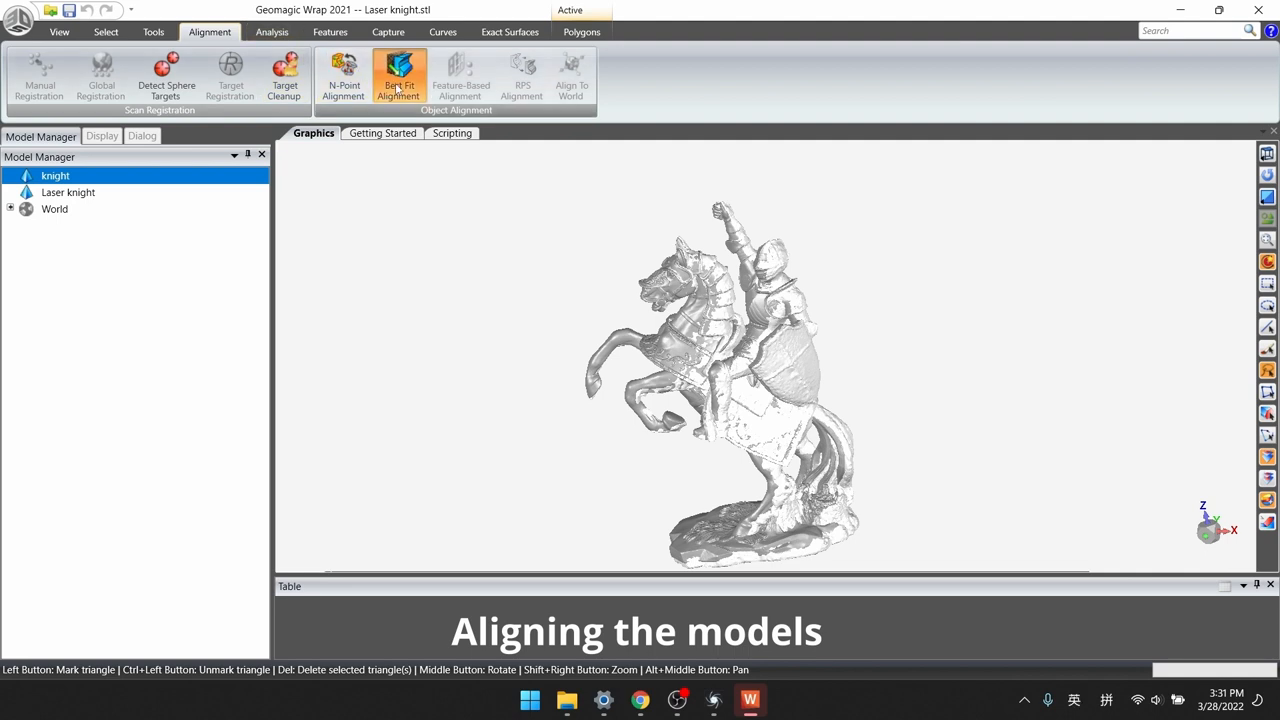
left_click(398, 75)
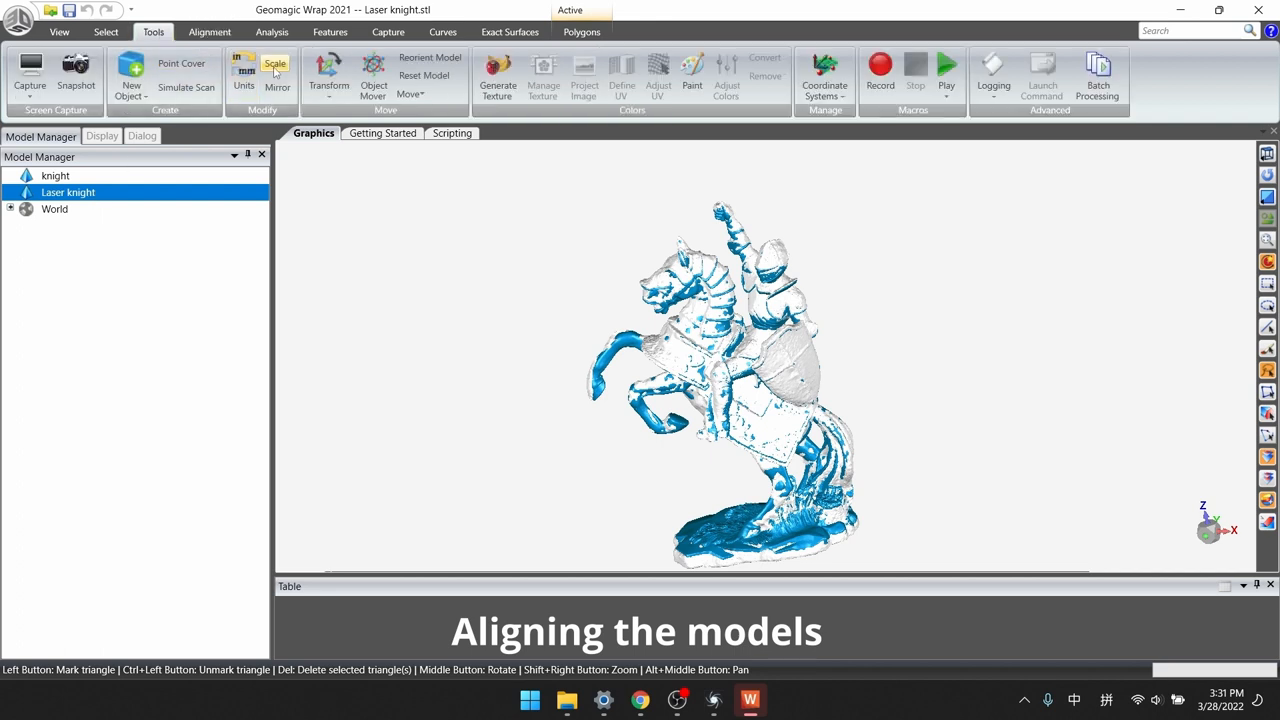
Apply a slight extra 1.01 scale to the Laser knight
left_click(274, 68)
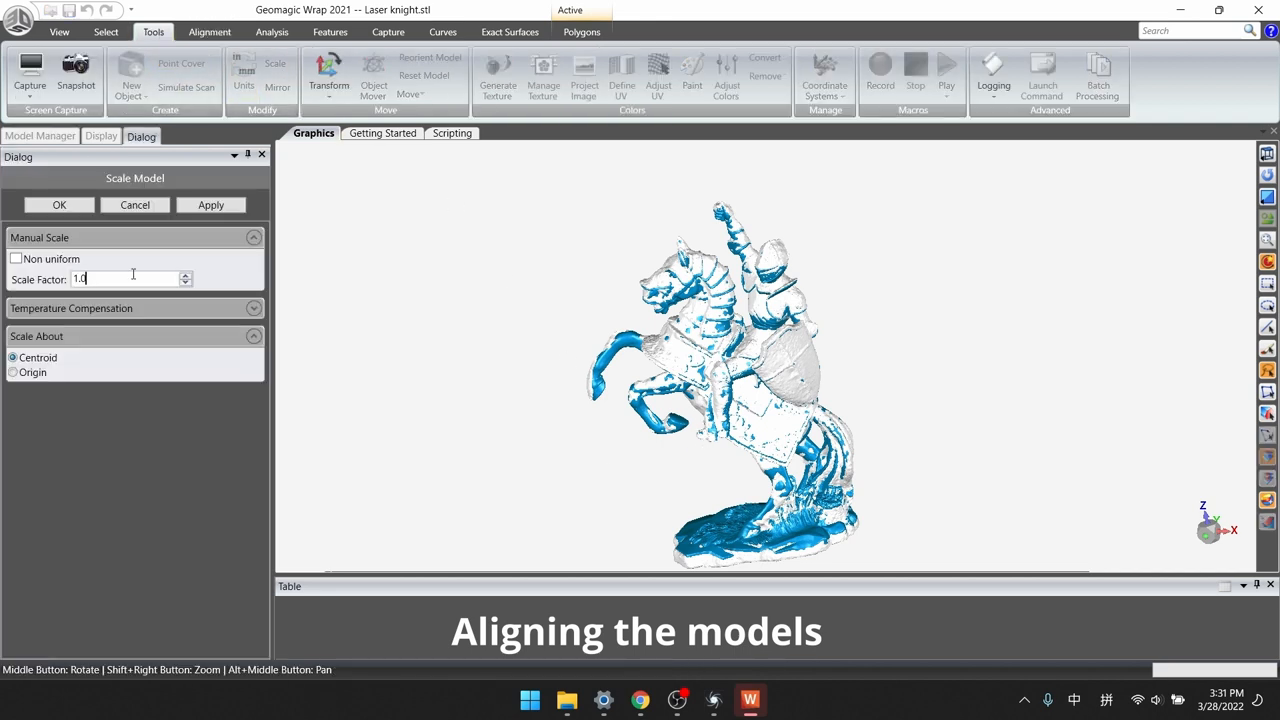
left_click(185, 274)
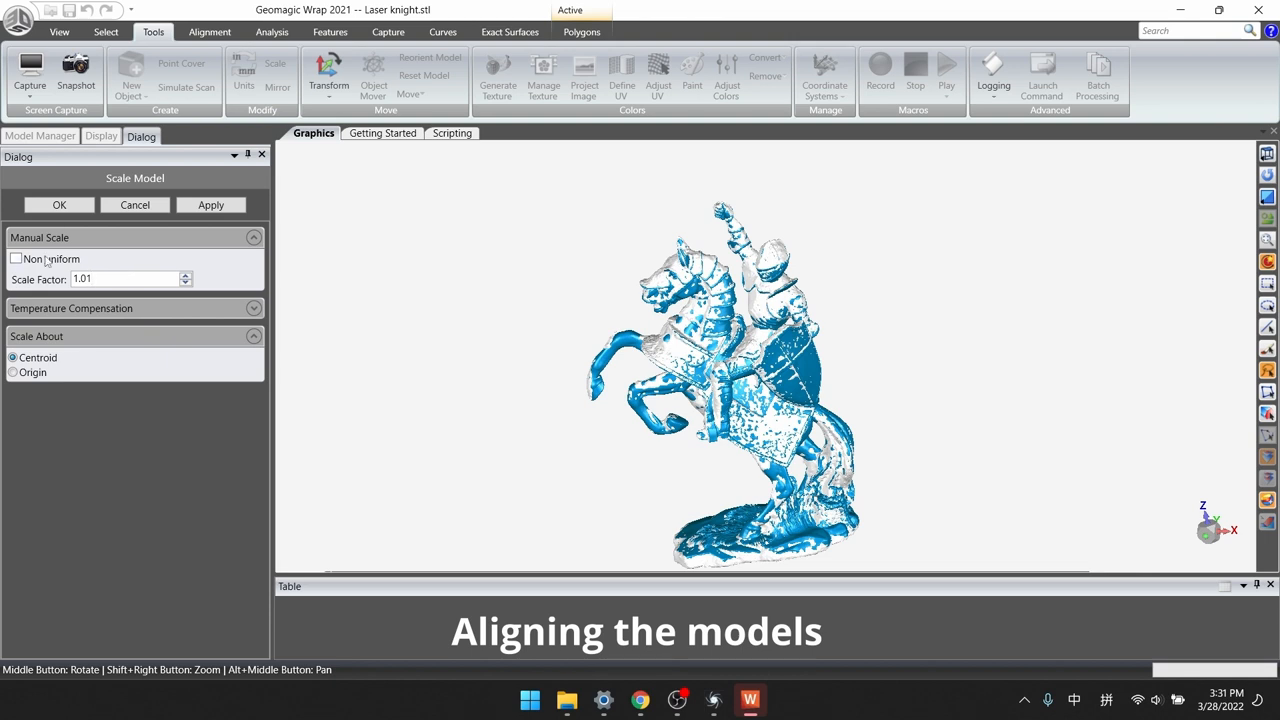
left_click(59, 205)
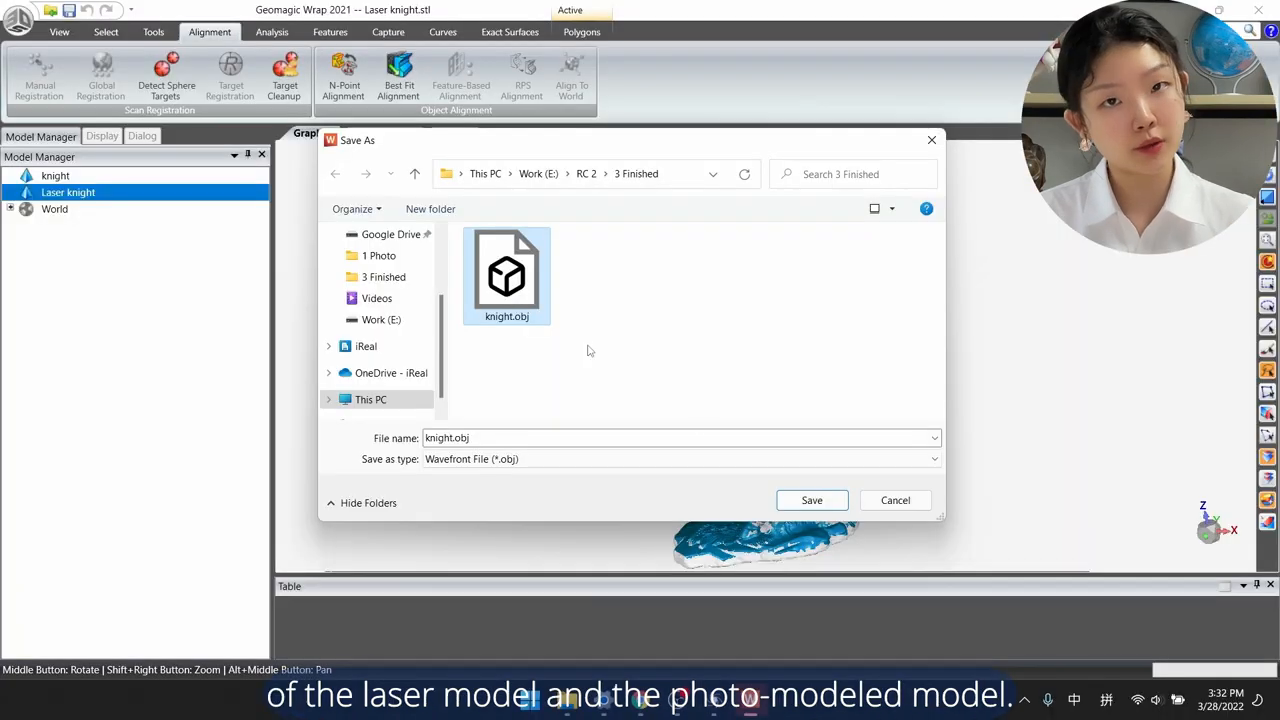
Save the aligned model as knight.obj in 3 Finished, replacing the existing file
left_click(811, 500)
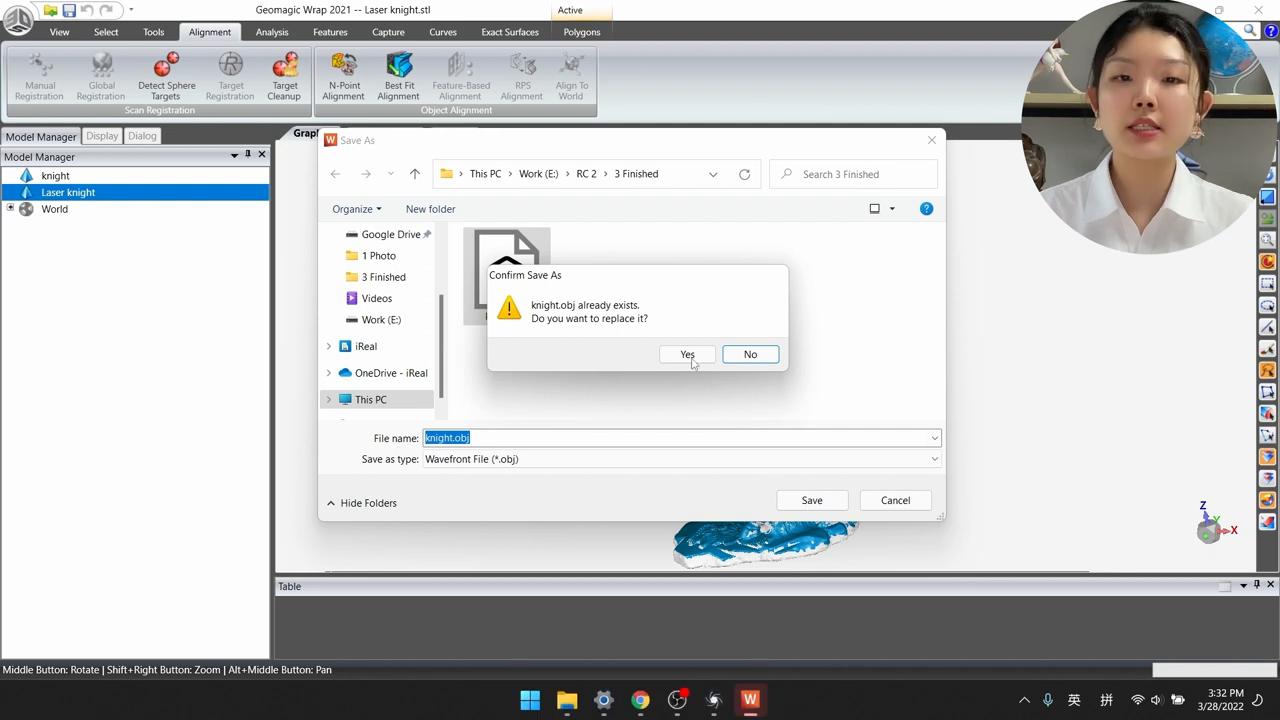
left_click(687, 354)
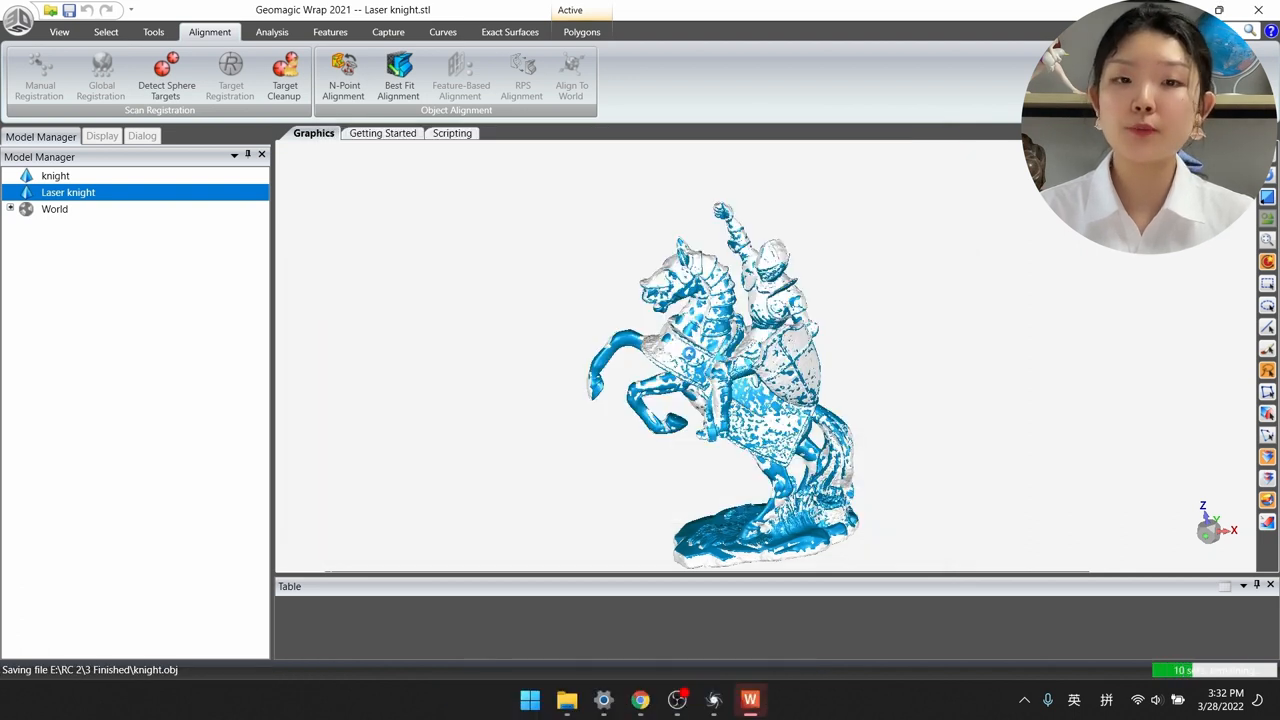
mouse_move(693, 357)
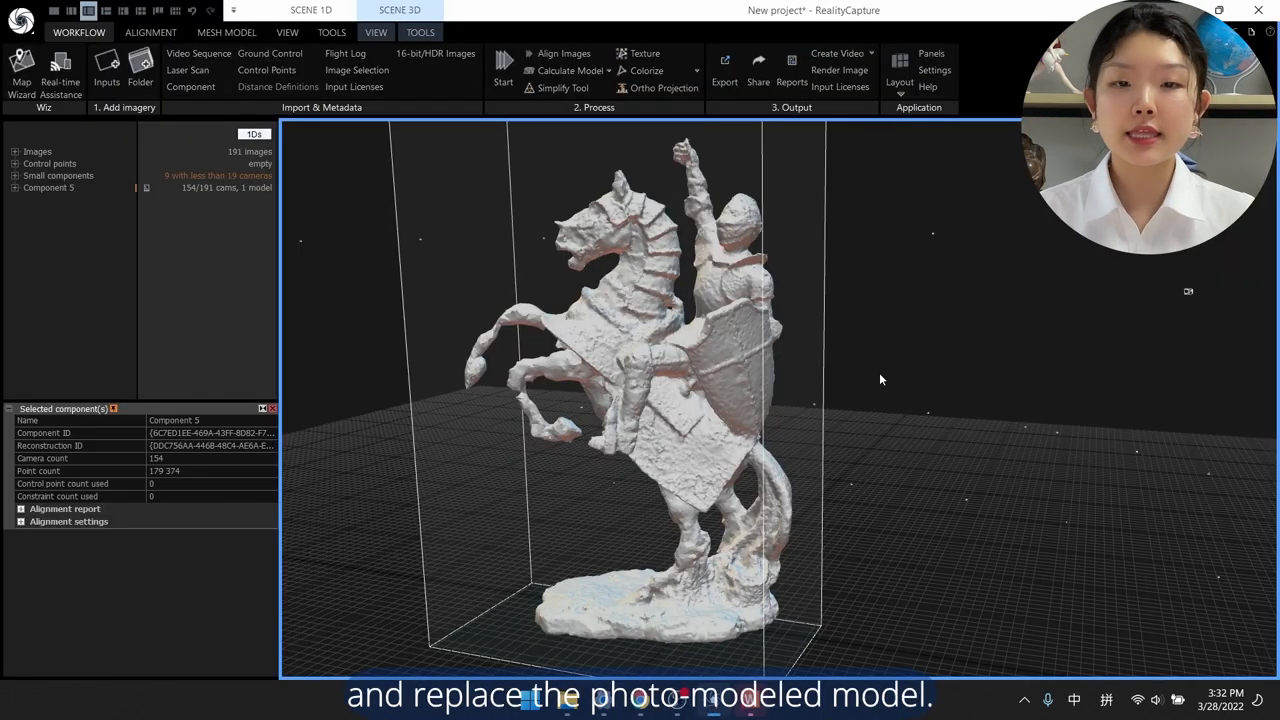
Import knight.obj as a second model in the component, replacing the photo-modeled knight
left_click(226, 32)
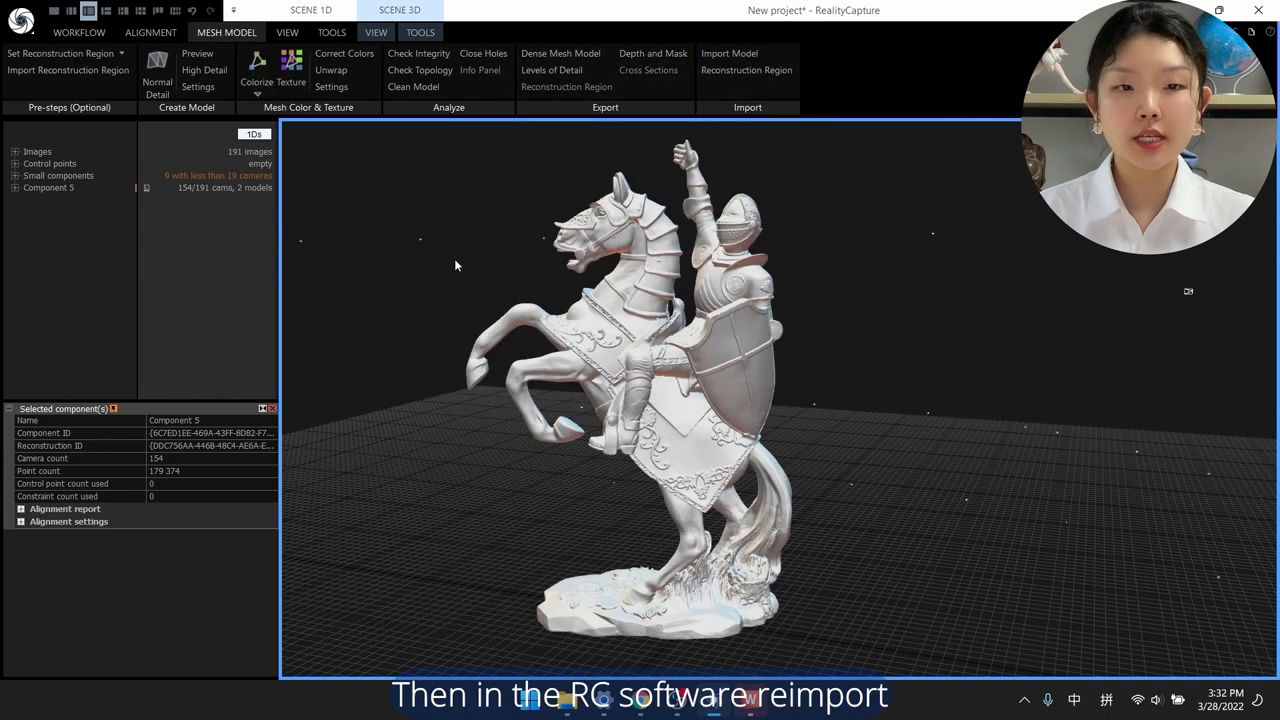
left_click(78, 31)
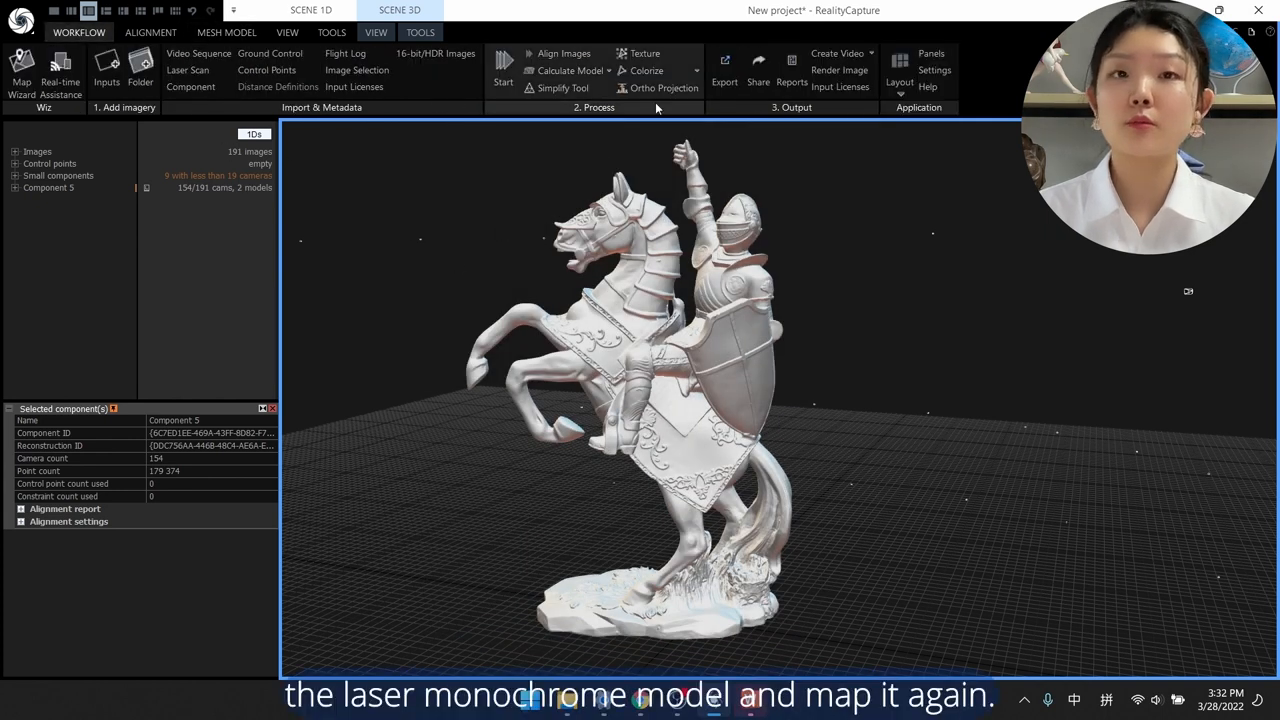